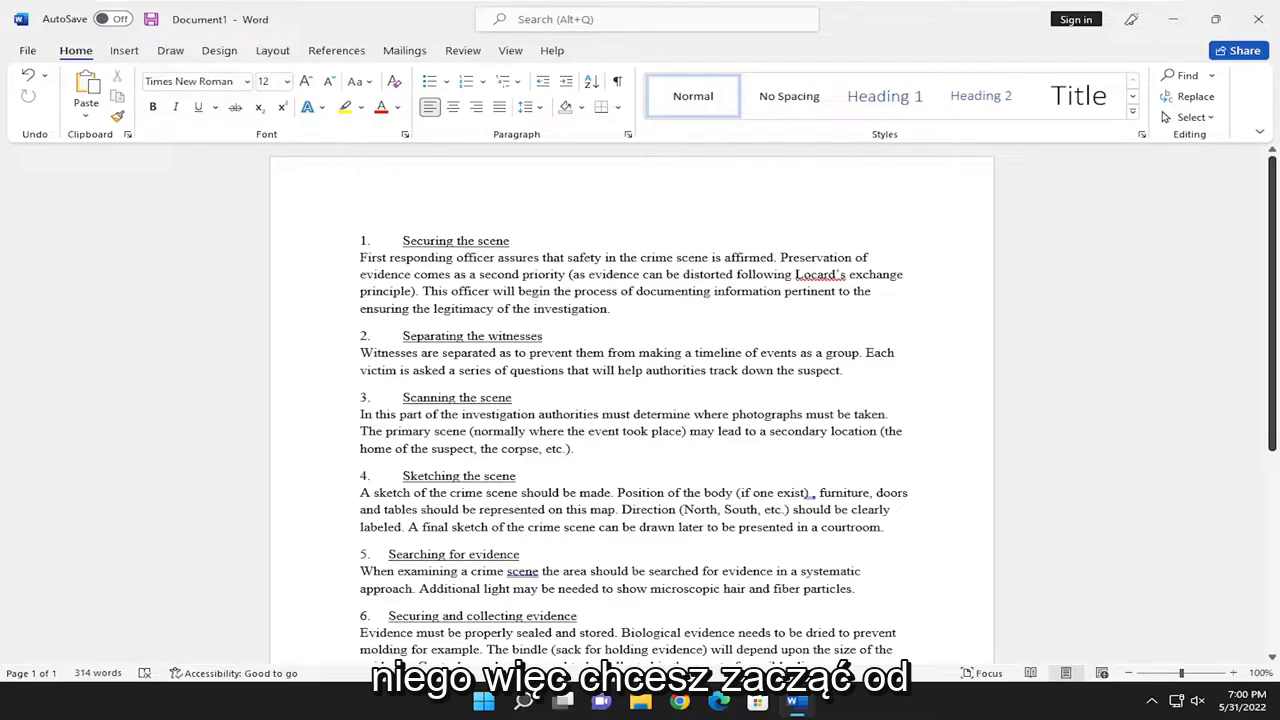
Turn on Track Changes from the Review ribbon and place the cursor after the second heading.
click(462, 50)
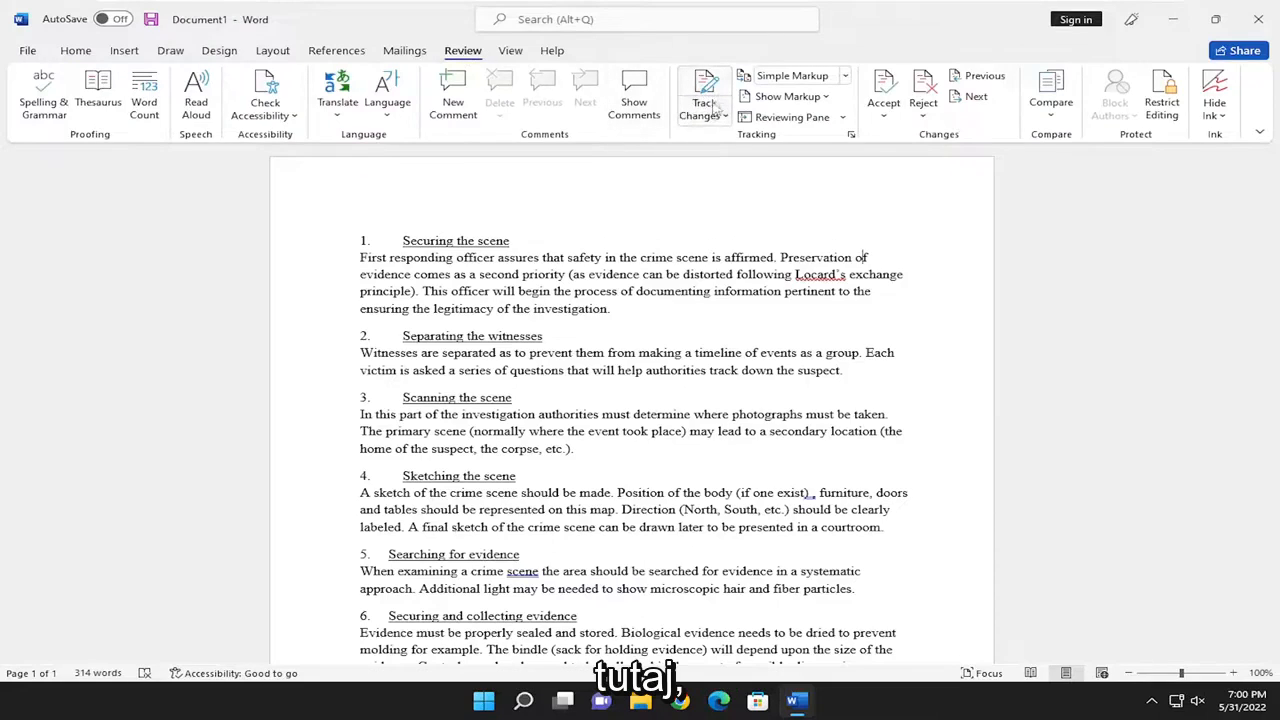
mouse_move(704, 96)
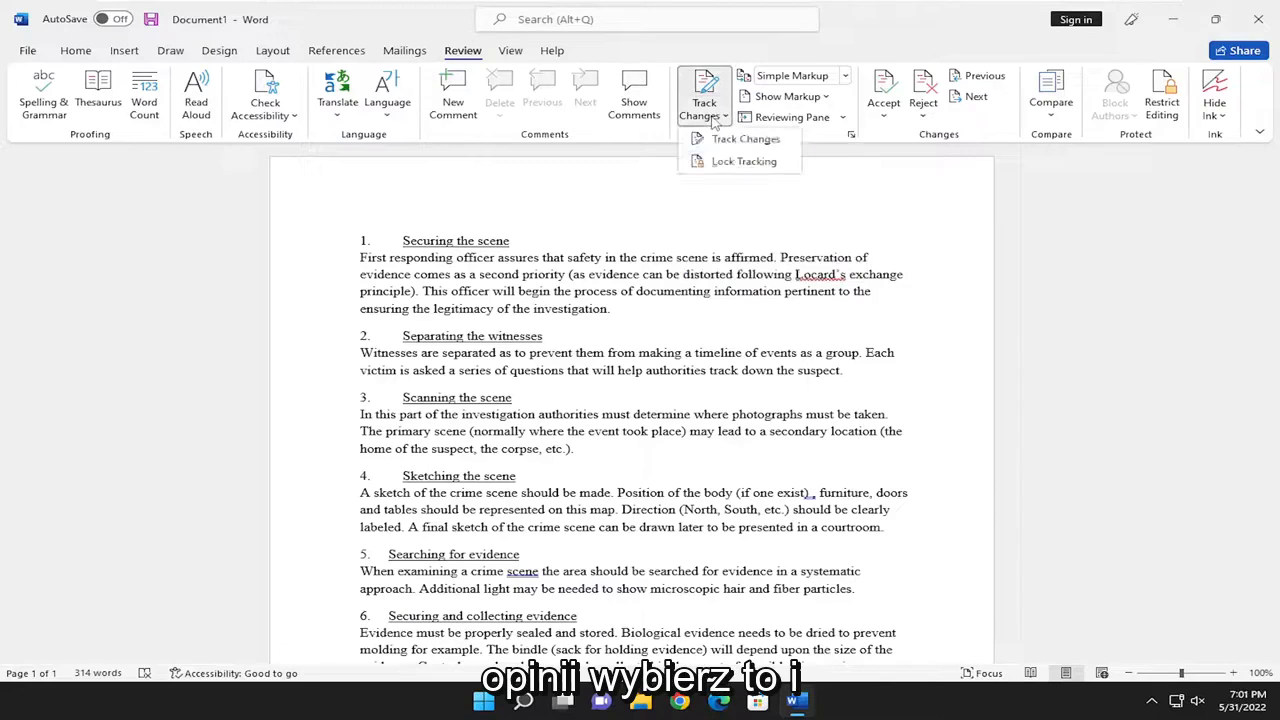
click(744, 138)
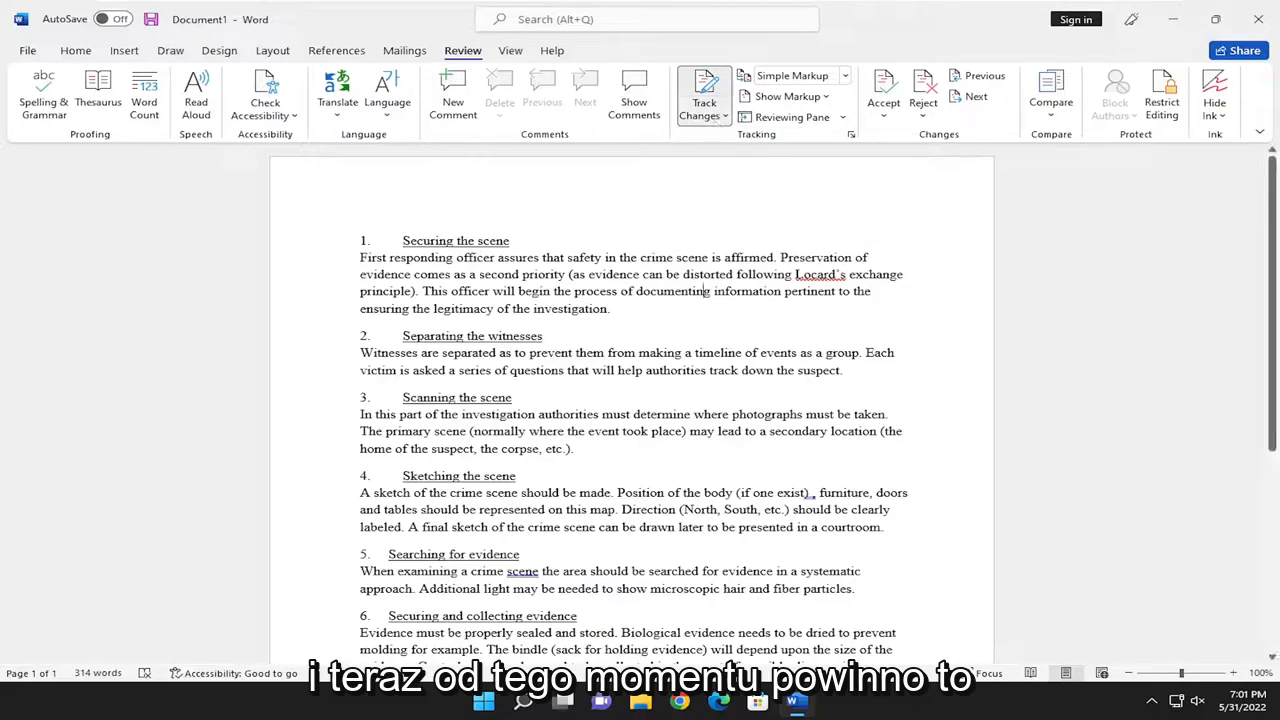
click(544, 336)
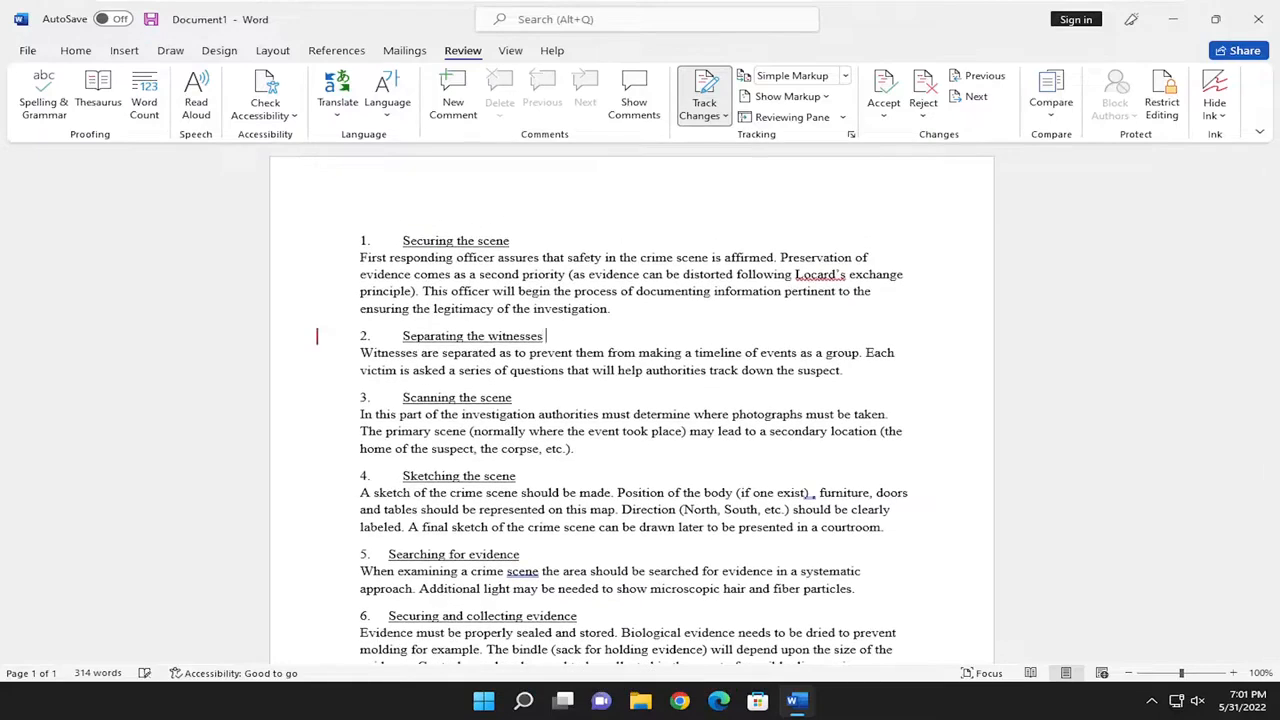
Add ' your document' to the heading 'Separating the witnesses' as a tracked insertion.
text(your document)
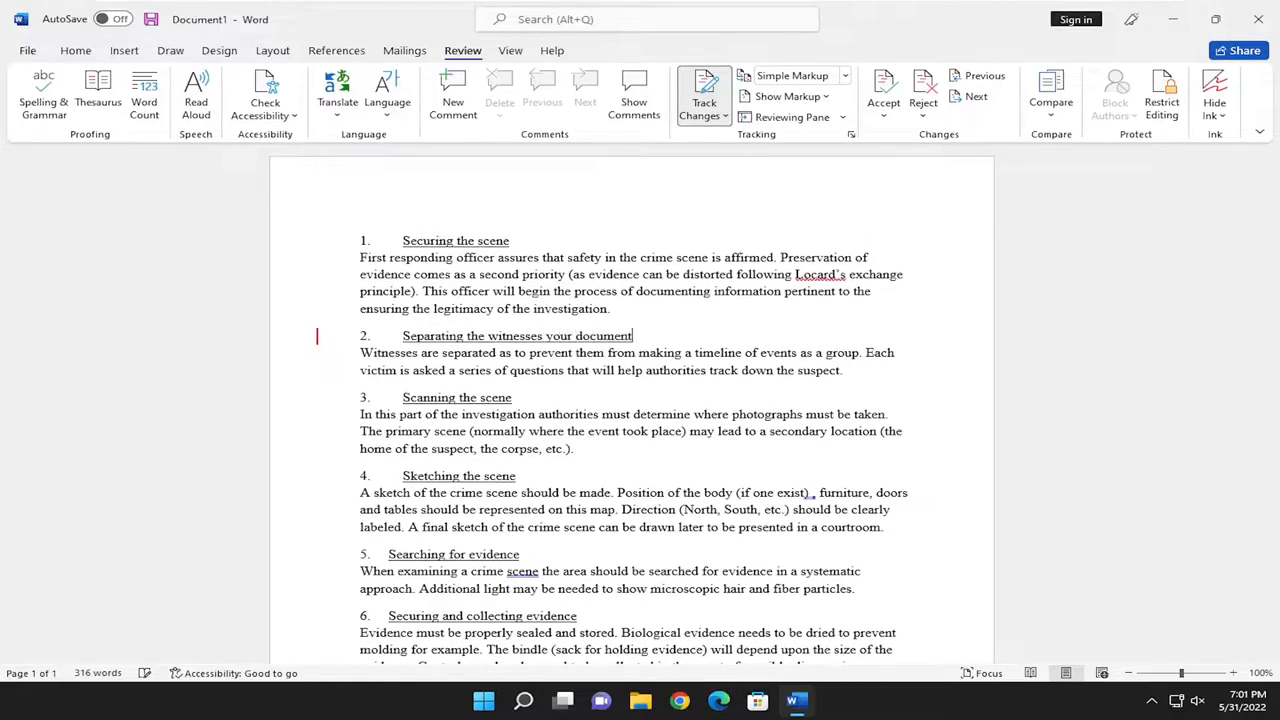
click(704, 96)
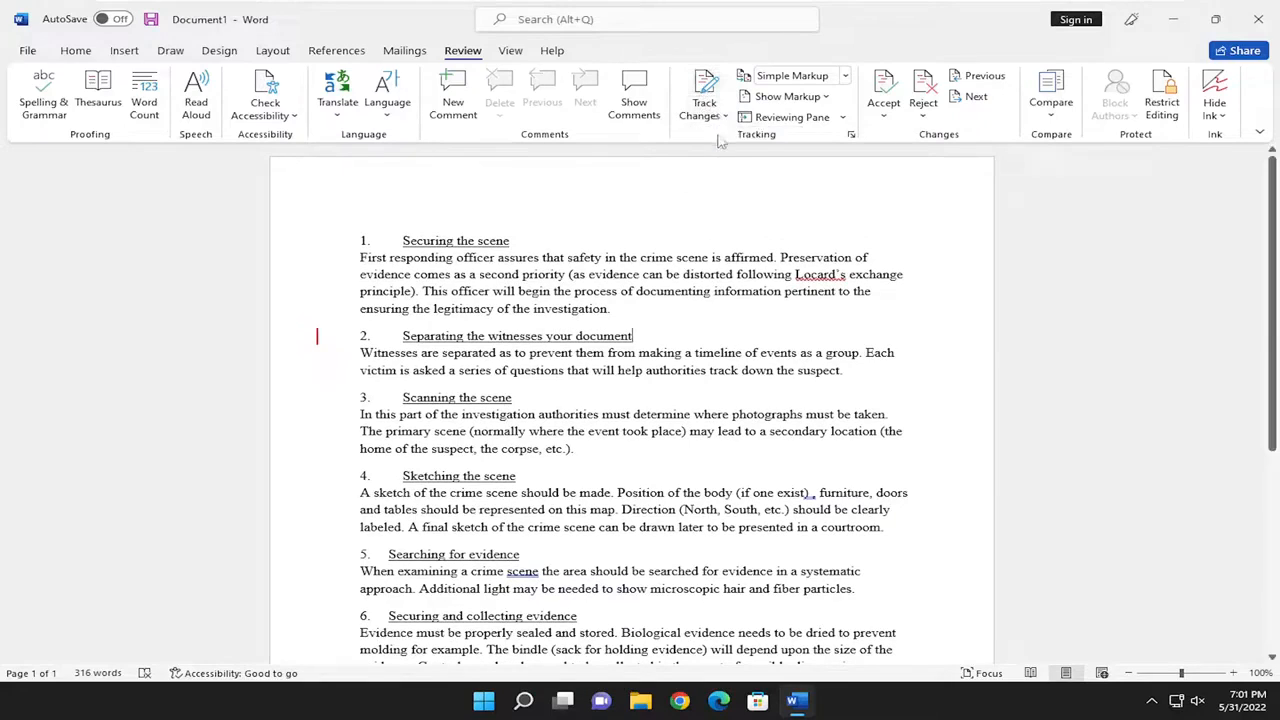
mouse_move(304, 348)
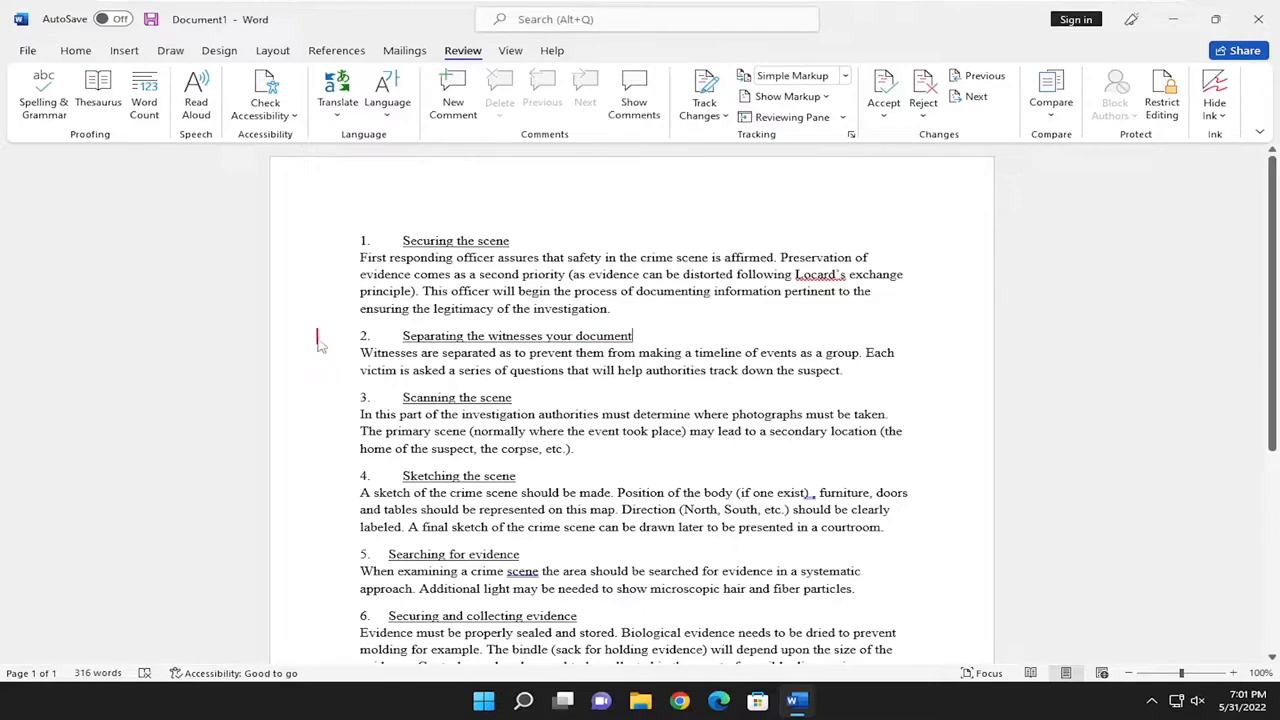
Switch Display for Review from Simple Markup to All Markup so the insertion shows in red.
click(792, 76)
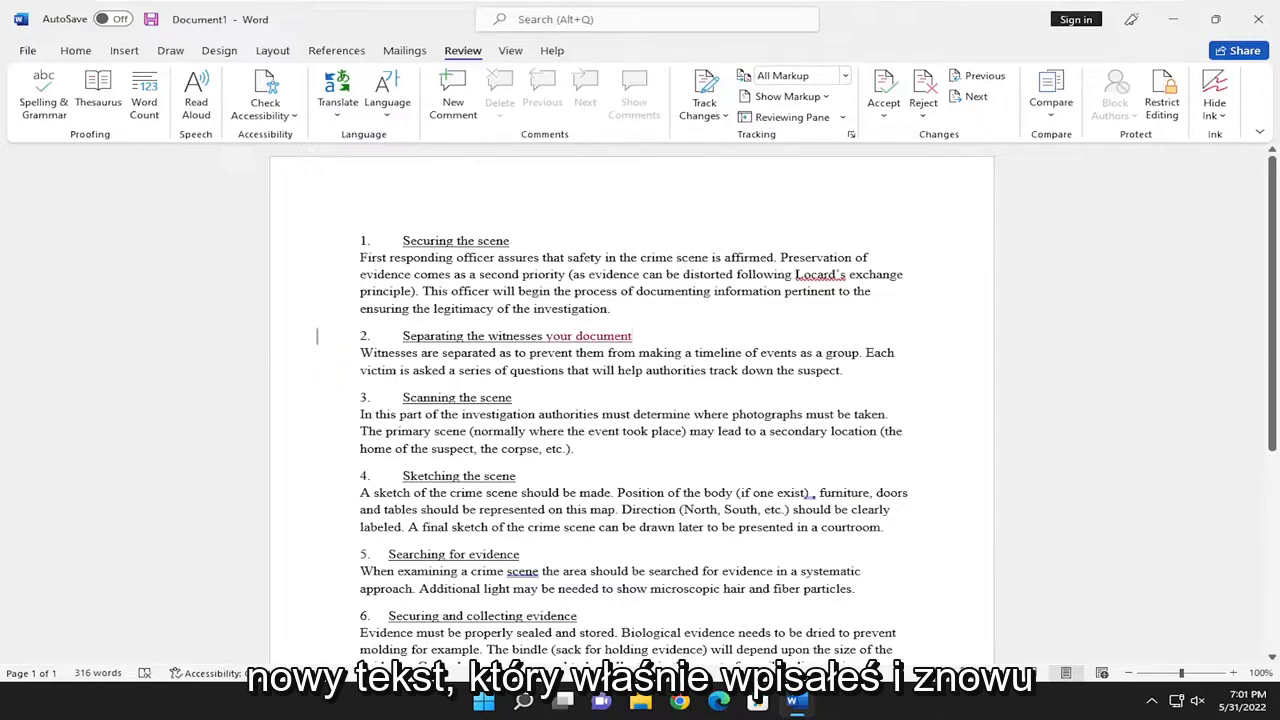
click(704, 90)
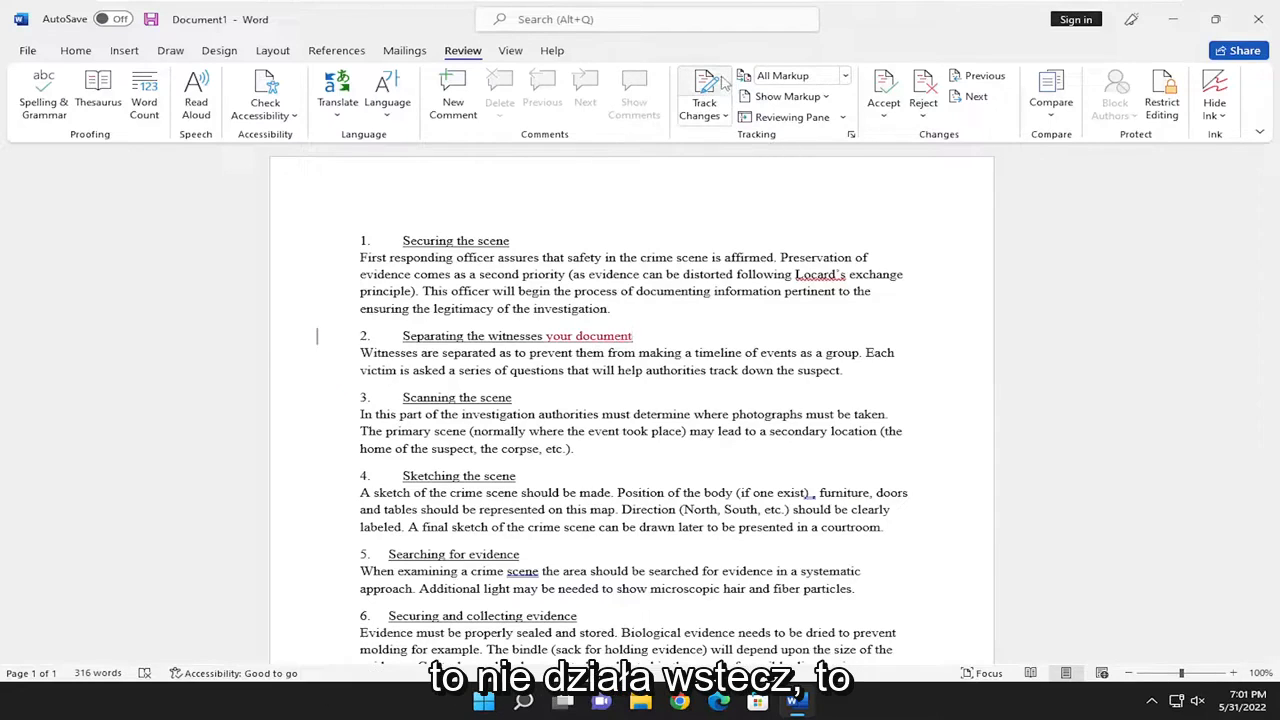